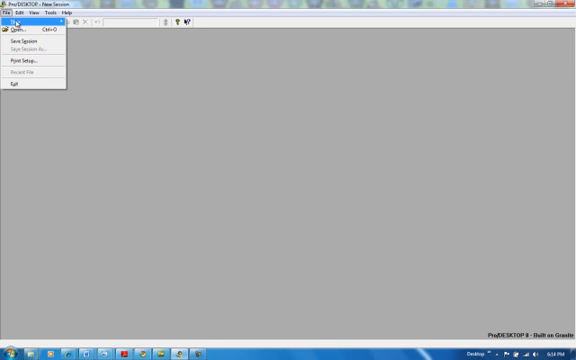
Start a new blank design from the File menu.
{"action": "left_click", "coordinate": [30, 37]}
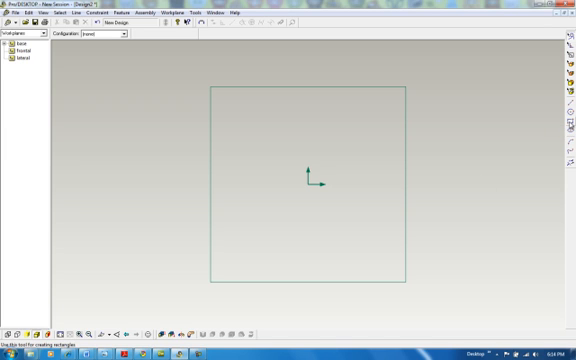
{"action": "mouse_move", "coordinate": [562, 126]}
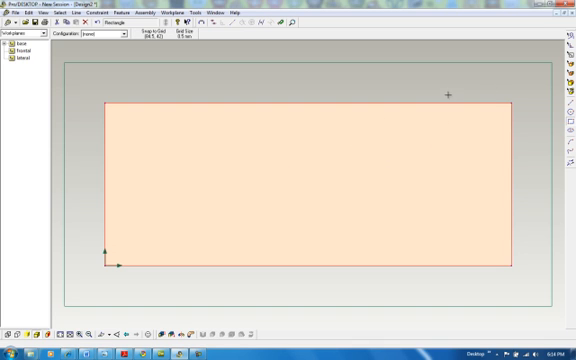
{"action": "mouse_move", "coordinate": [391, 109]}
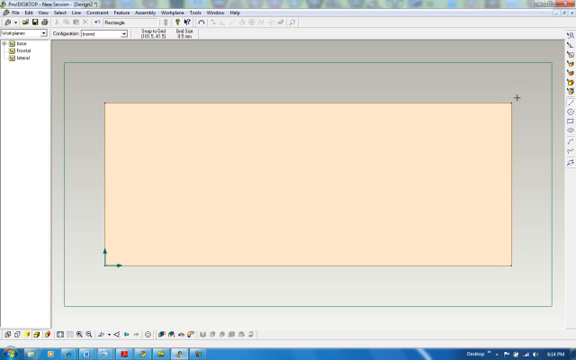
Drag a bottom corner of the rectangle inward to narrow the hull's lower edge.
{"action": "left_click_drag", "start_coordinate": [513, 103], "coordinate": [467, 247]}
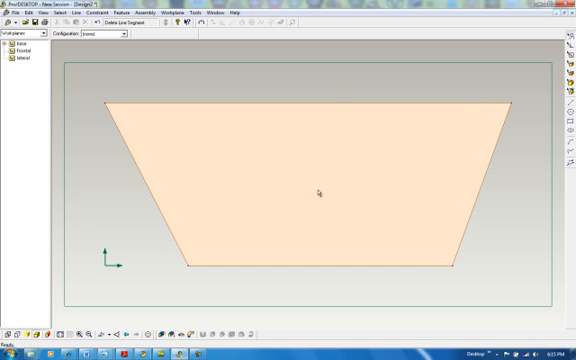
{"action": "mouse_move", "coordinate": [502, 226]}
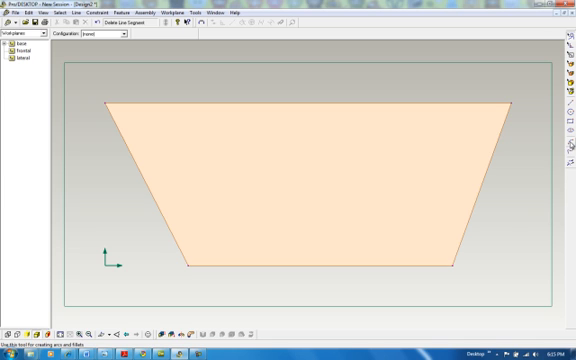
{"action": "mouse_move", "coordinate": [566, 152]}
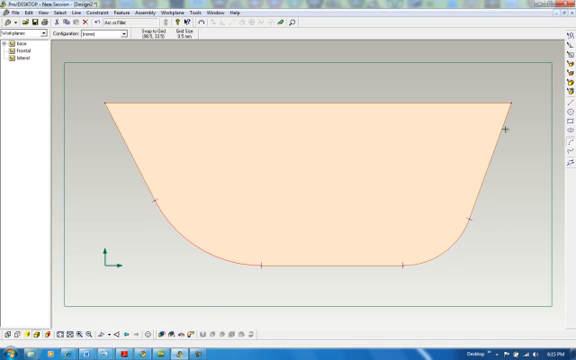
{"action": "mouse_move", "coordinate": [427, 117]}
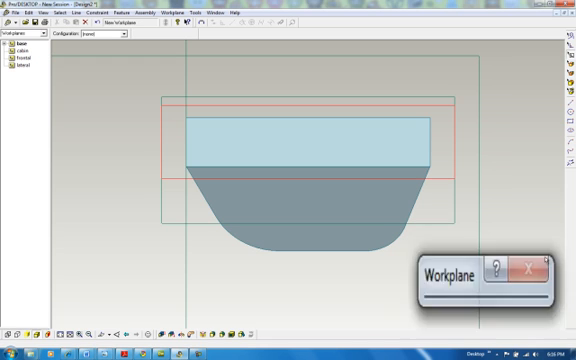
Select the cabin workplane to host a new sketch.
{"action": "left_click", "coordinate": [525, 263]}
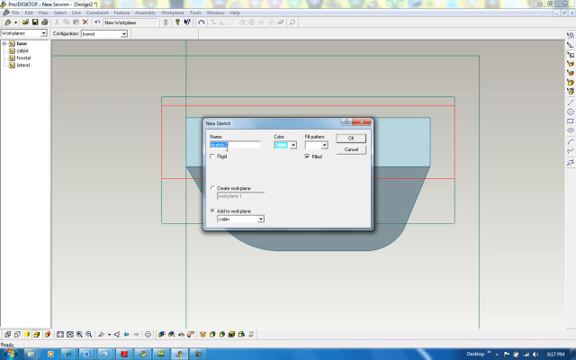
Confirm the new sketch added to the cabin workplane.
{"action": "left_click", "coordinate": [351, 137]}
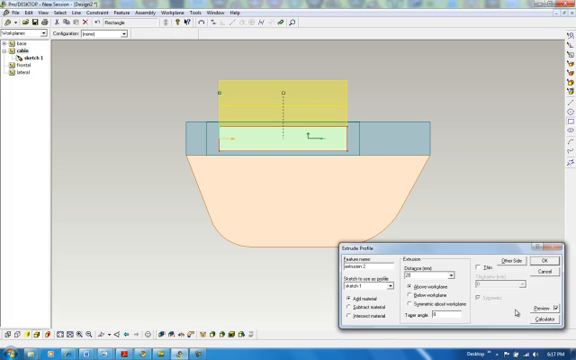
Confirm extruding the cabin rectangle 25 mm above the workplane, adding material.
{"action": "left_click", "coordinate": [541, 256]}
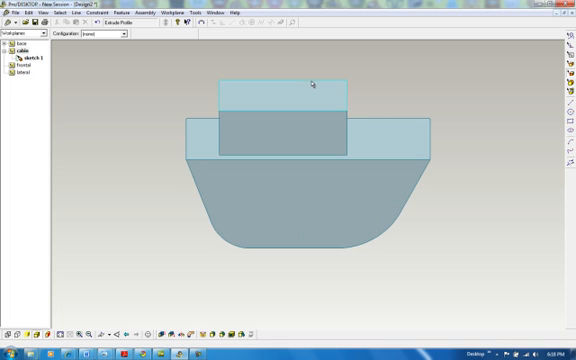
Create the funnel workplane on the cabin's top face.
{"action": "left_click", "coordinate": [286, 103]}
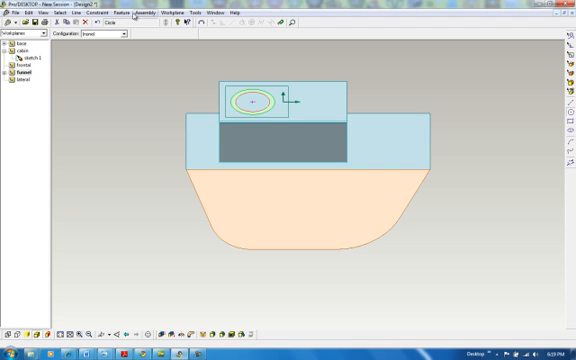
Use the top menu bar to extrude the funnel circle into a cylinder.
{"action": "left_click", "coordinate": [116, 11]}
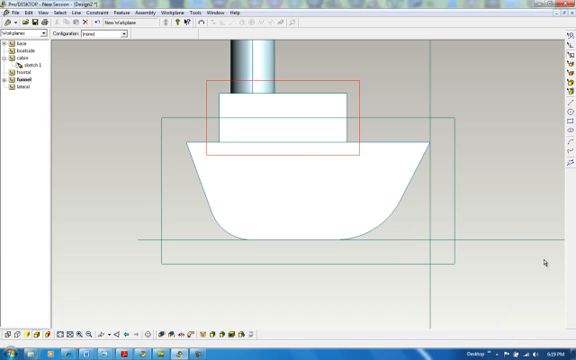
{"action": "mouse_move", "coordinate": [283, 143]}
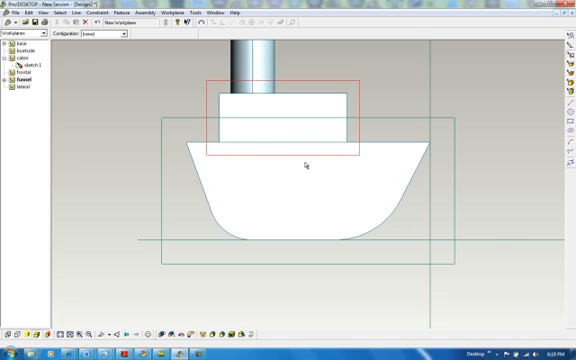
{"action": "mouse_move", "coordinate": [262, 128]}
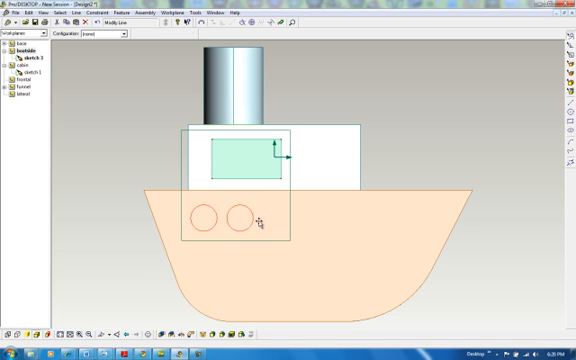
{"action": "mouse_move", "coordinate": [322, 307]}
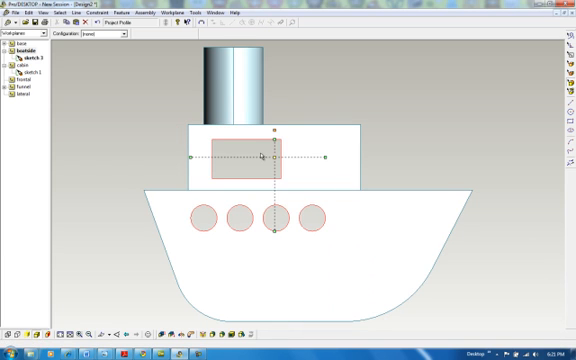
{"action": "mouse_move", "coordinate": [408, 190]}
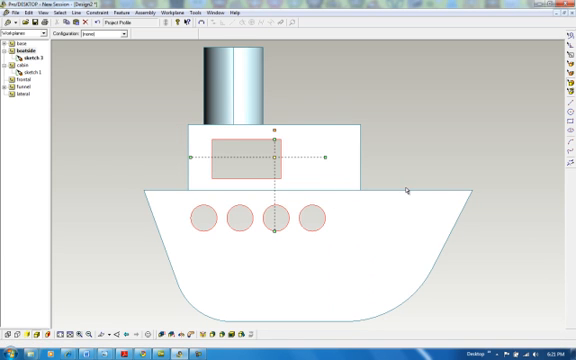